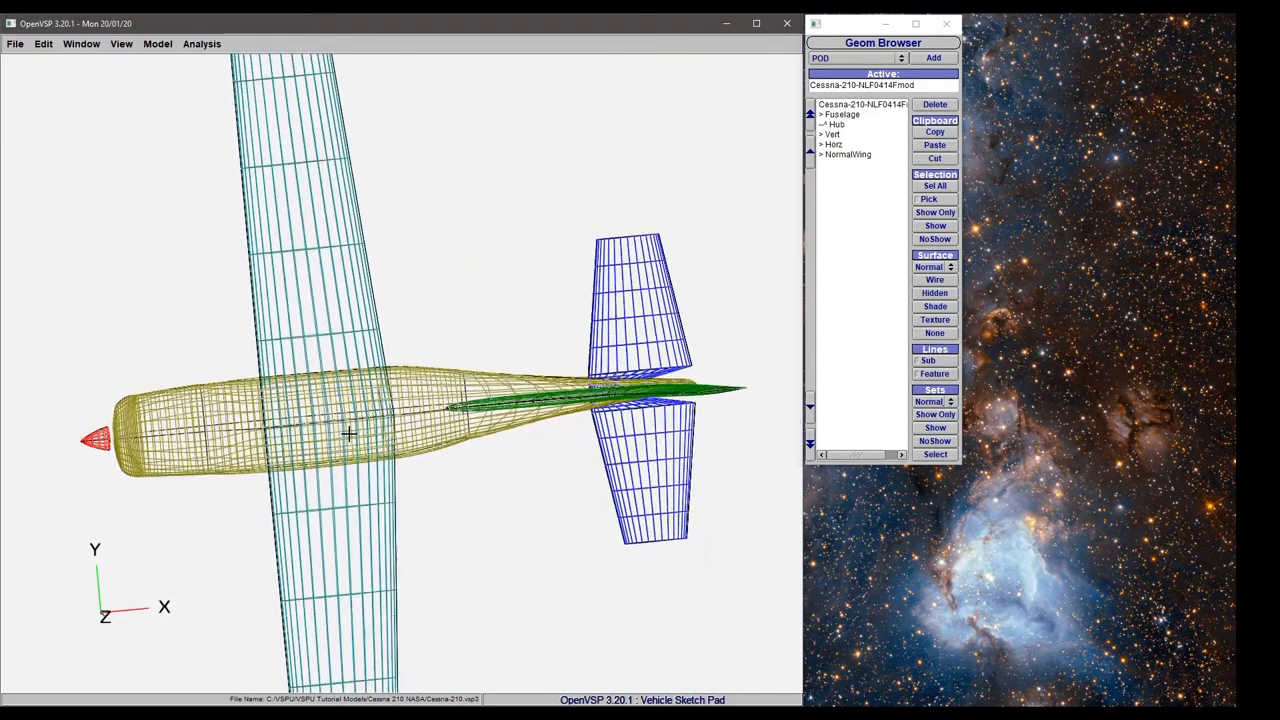
# Open the View menu listing the Top, Front and Iso presets.
pyautogui.click(121, 43)
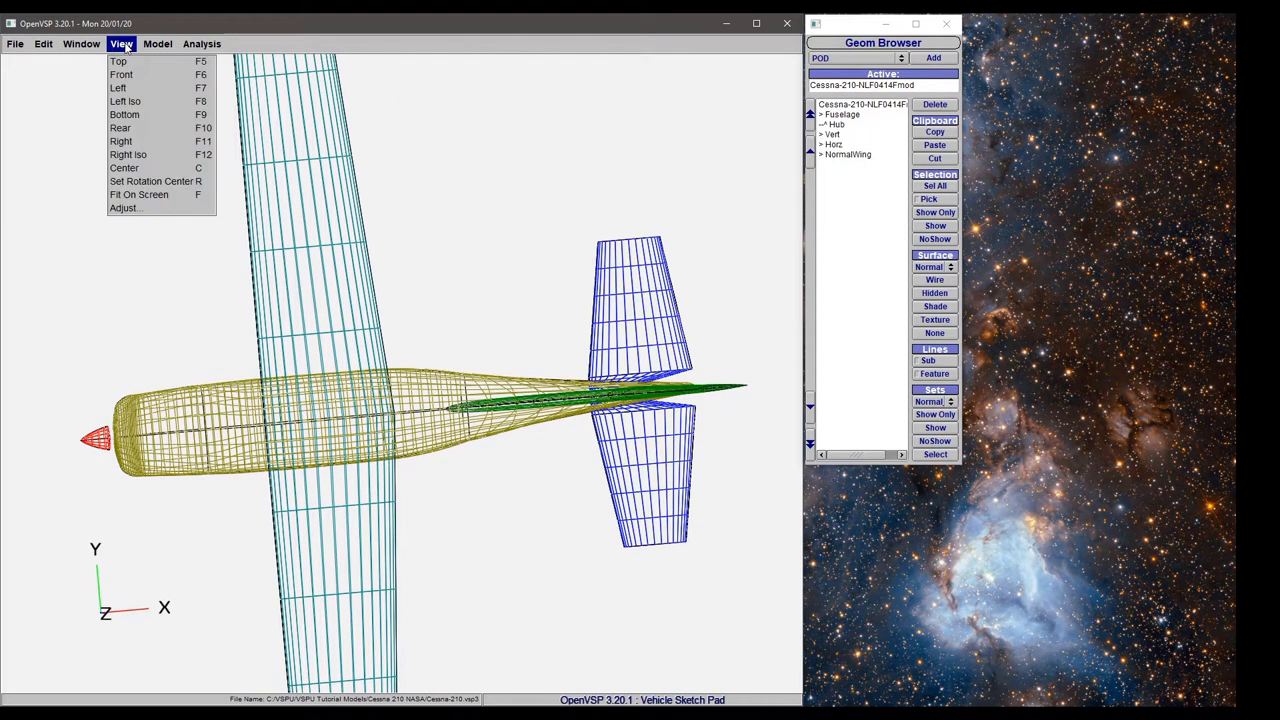
pyautogui.moveTo(118, 61)
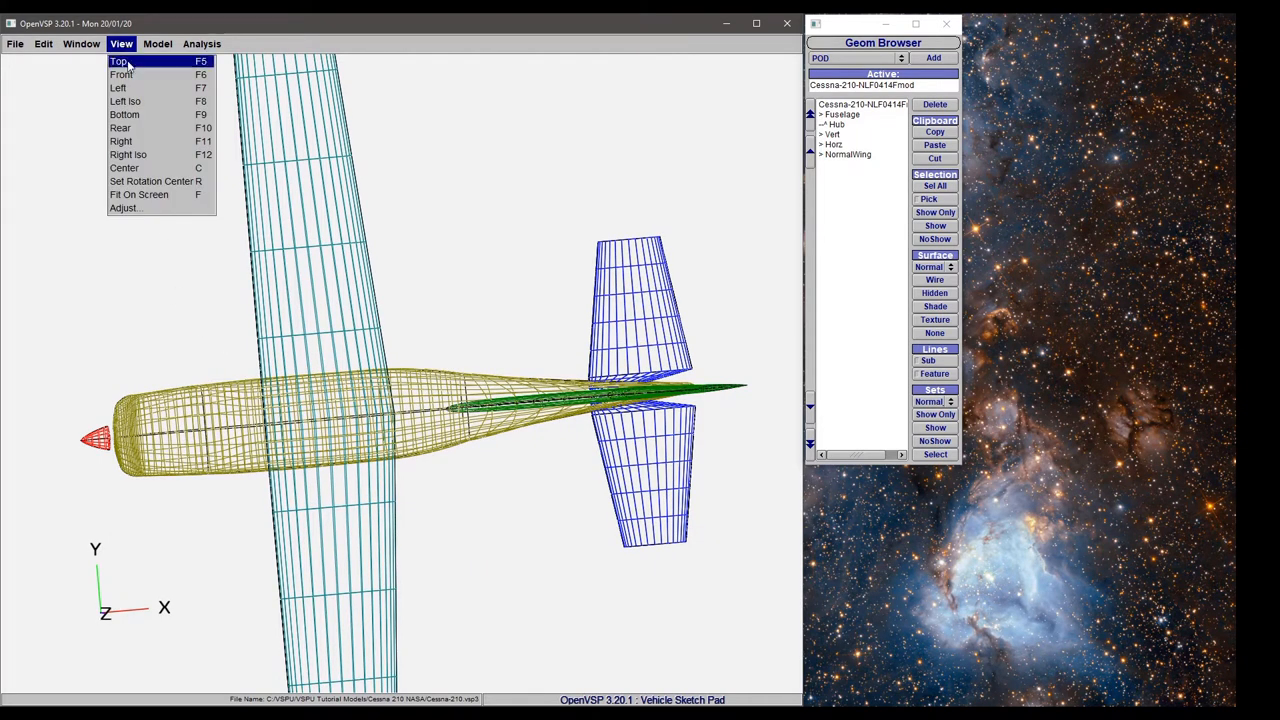
# Apply the Top (F5) preset to see the Cessna from directly above.
pyautogui.click(121, 74)
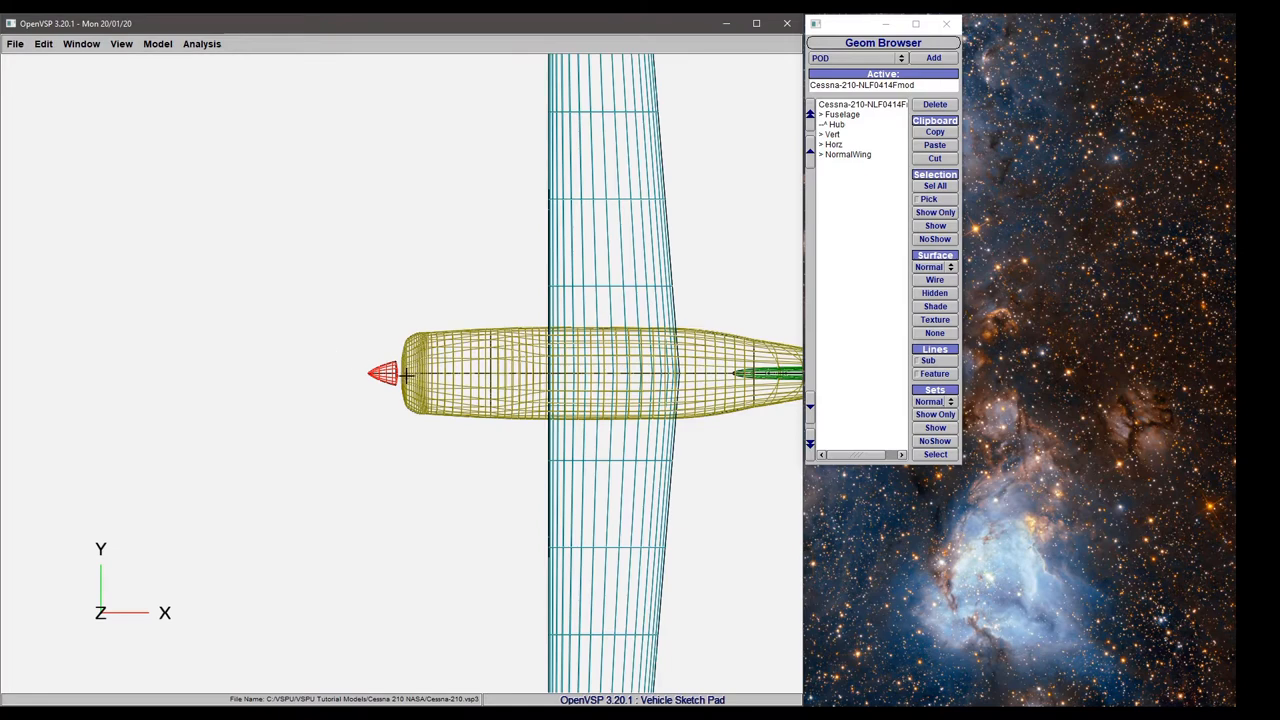
pyautogui.moveTo(643, 373)
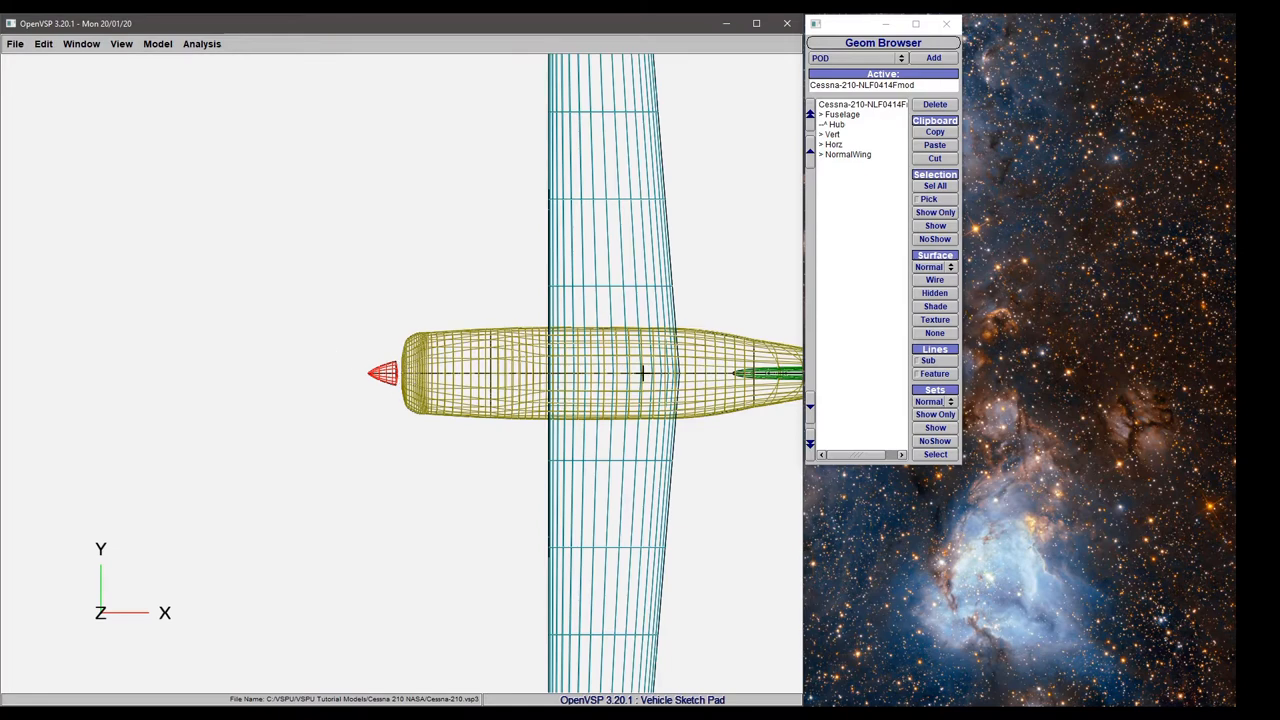
pyautogui.moveTo(469, 476)
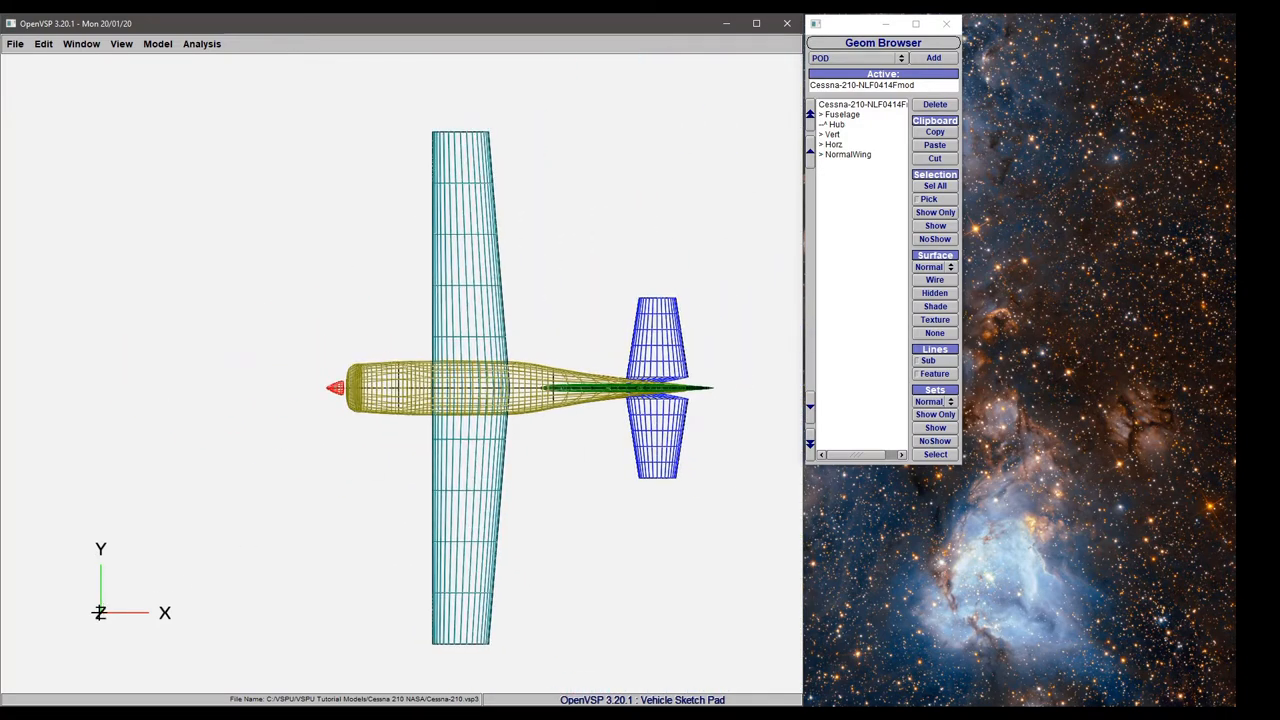
pyautogui.moveTo(95, 528)
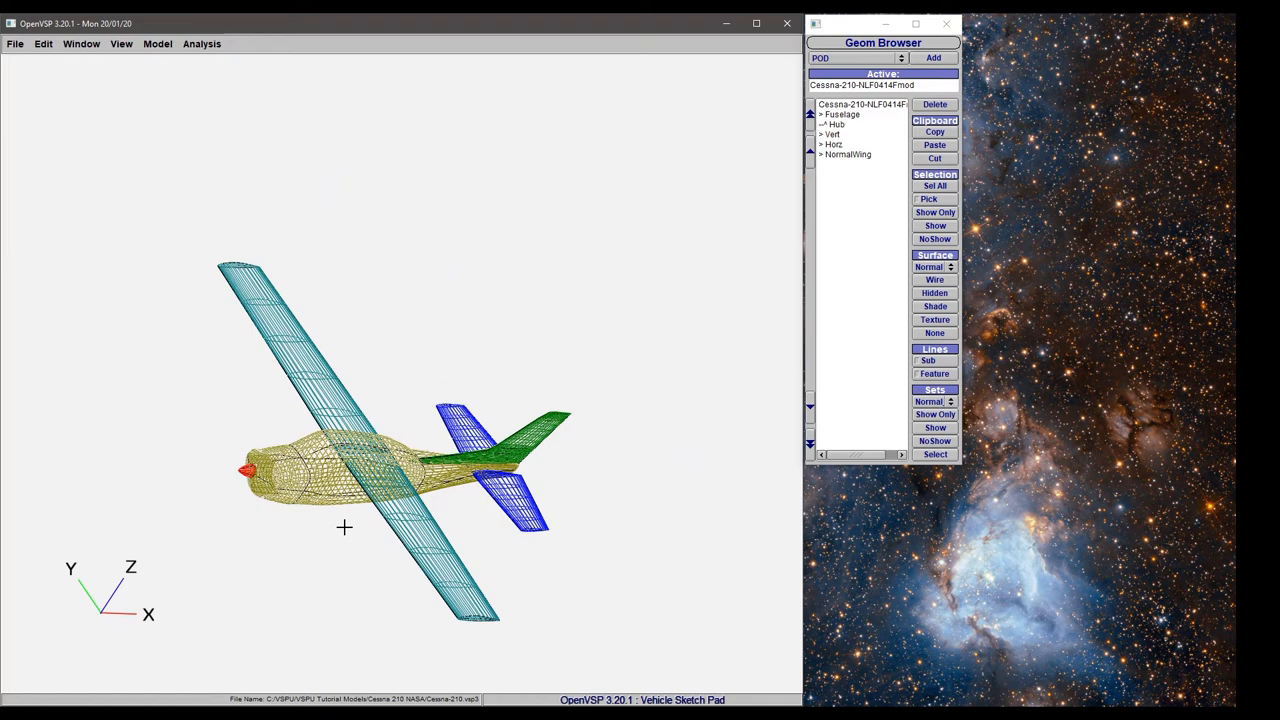
pyautogui.moveTo(113, 632)
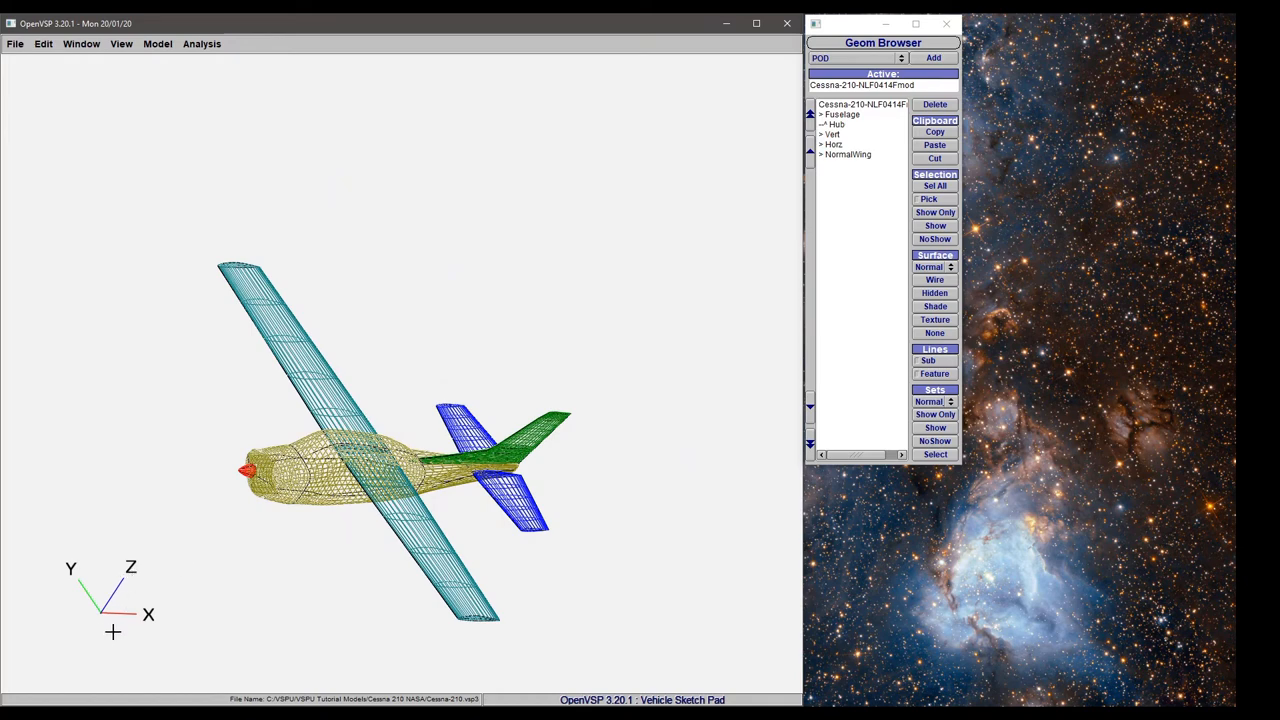
pyautogui.moveTo(418, 451)
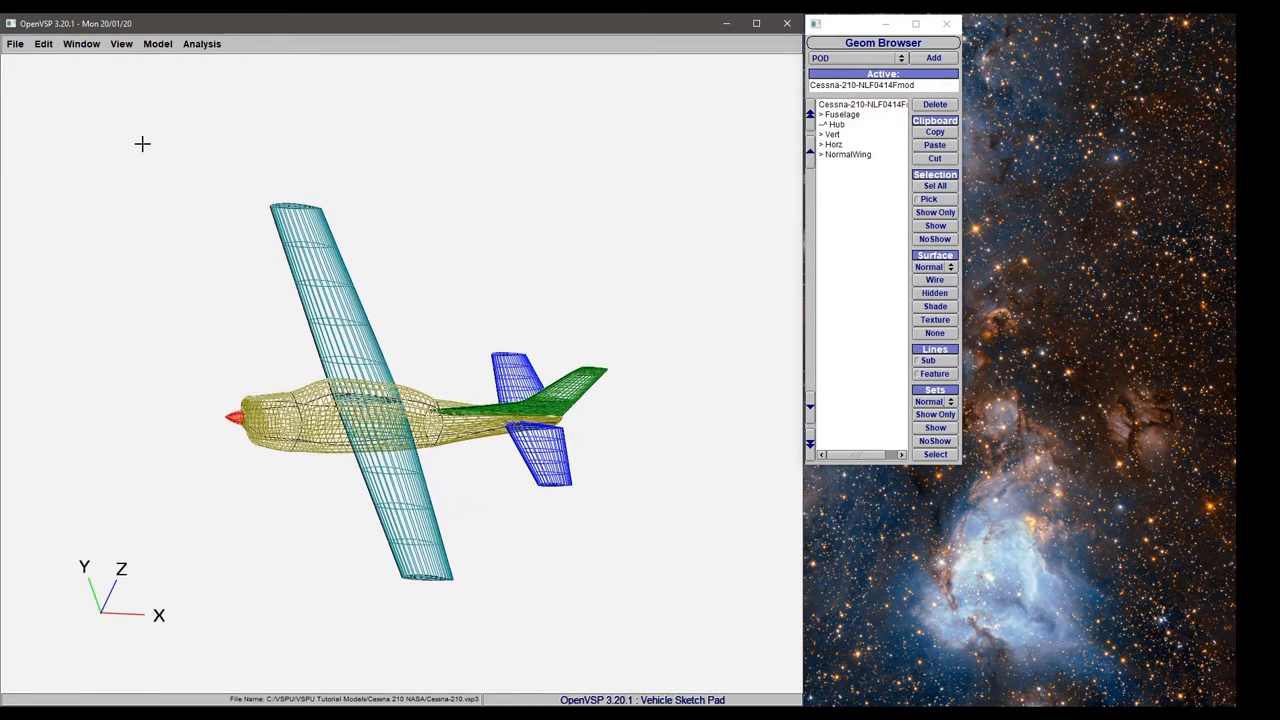
# Show the Cessna head-on with the View menu's Front (F6) preset.
pyautogui.click(120, 43)
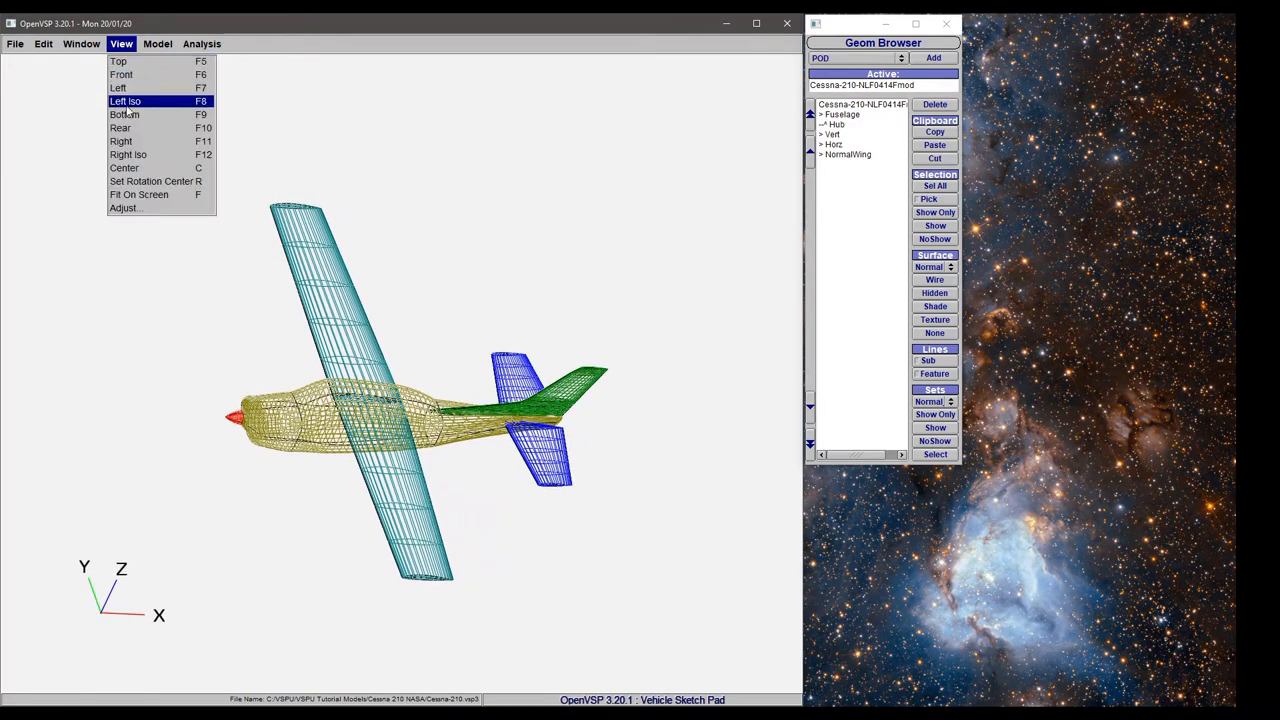
pyautogui.click(121, 74)
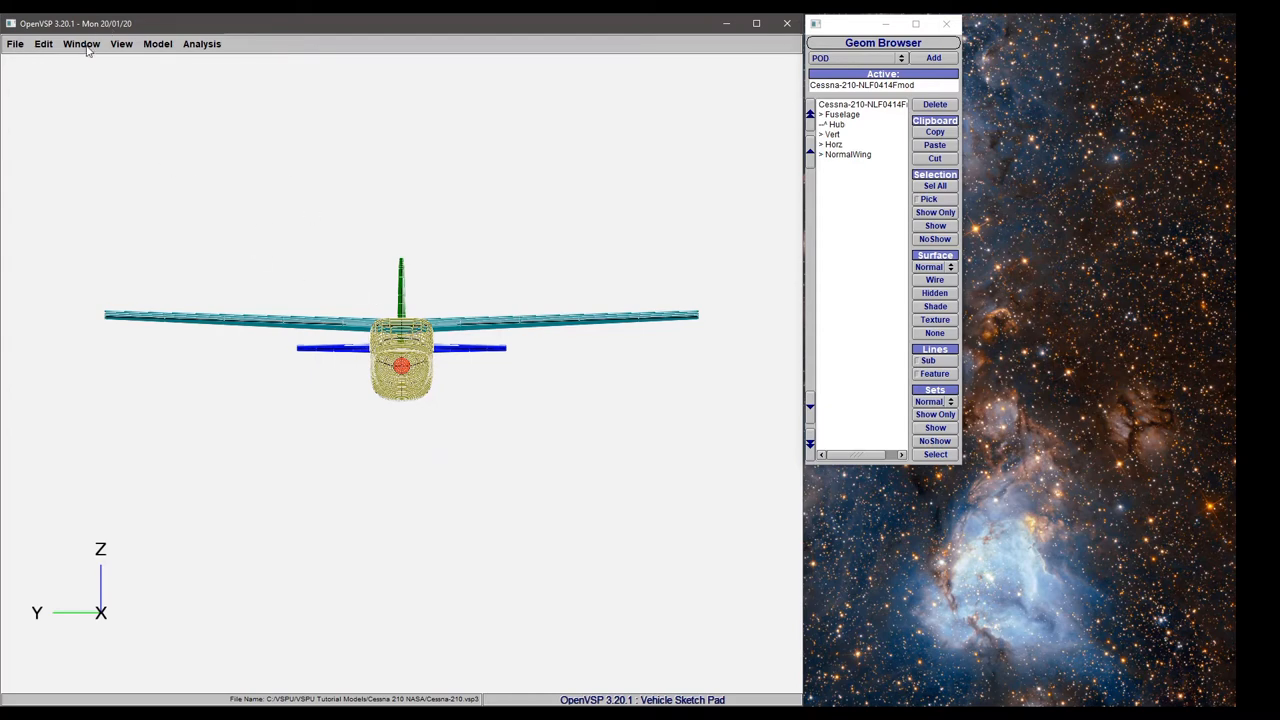
pyautogui.click(121, 43)
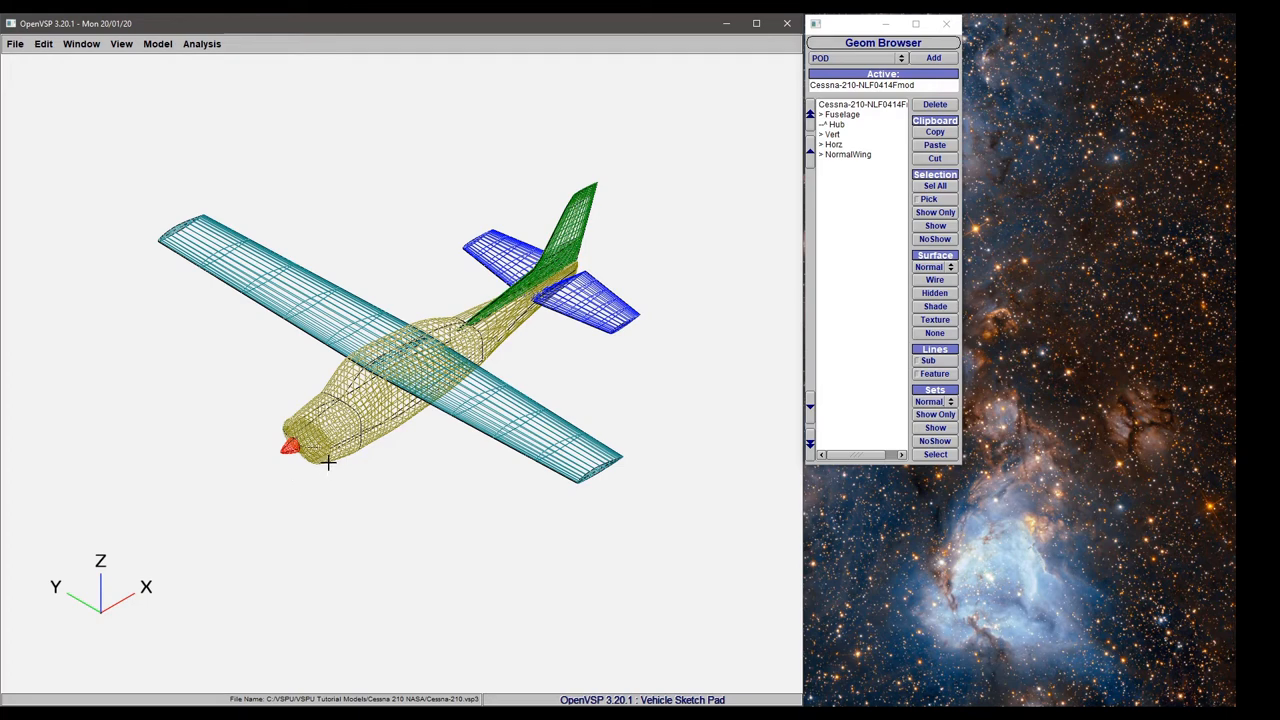
# Pick an Iso preset from the View menu and drag the model to reposition it.
pyautogui.click(121, 43)
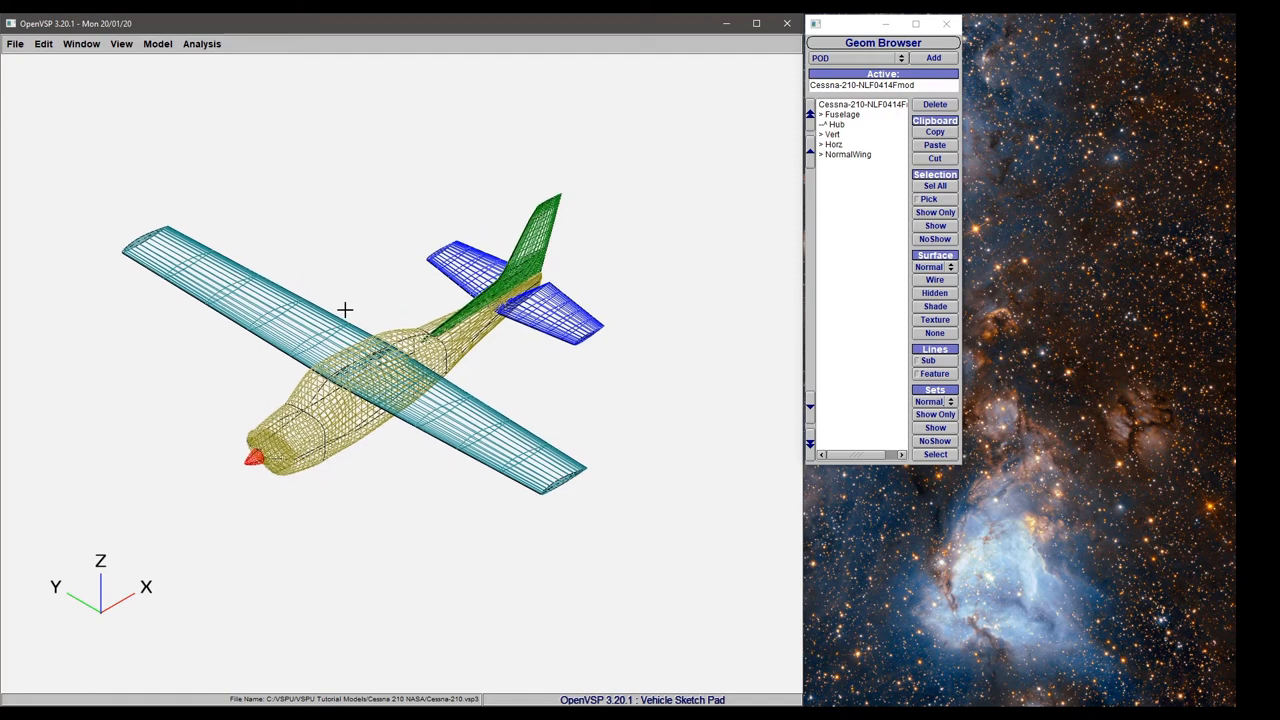
pyautogui.moveTo(345, 310); pyautogui.dragTo(365, 373)
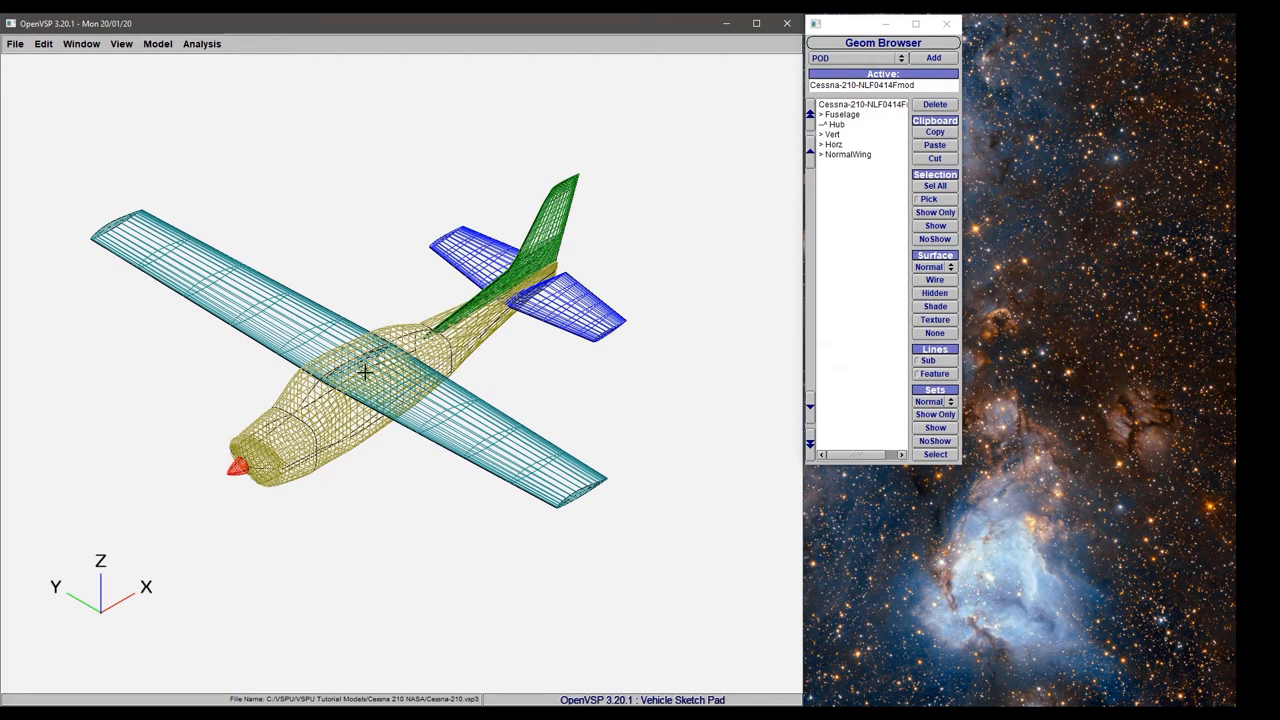